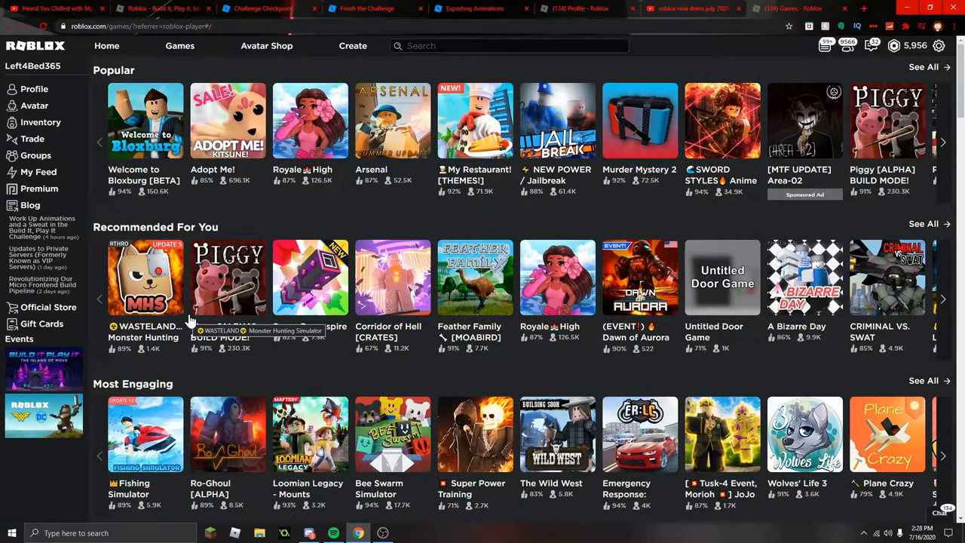
mouse_move(43, 370)
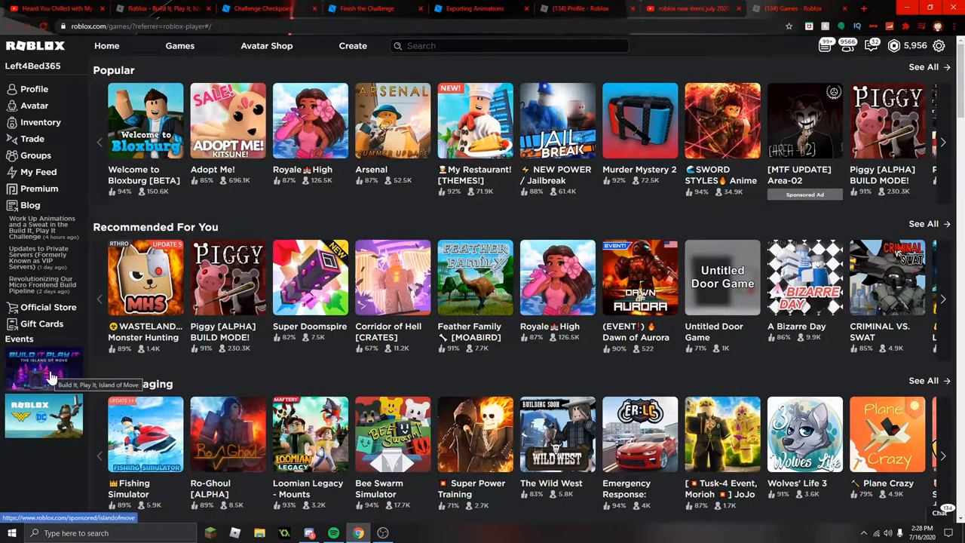
Step: Open the Build It, Play It event page and cycle through the Beginner skill-level rewards
click(43, 370)
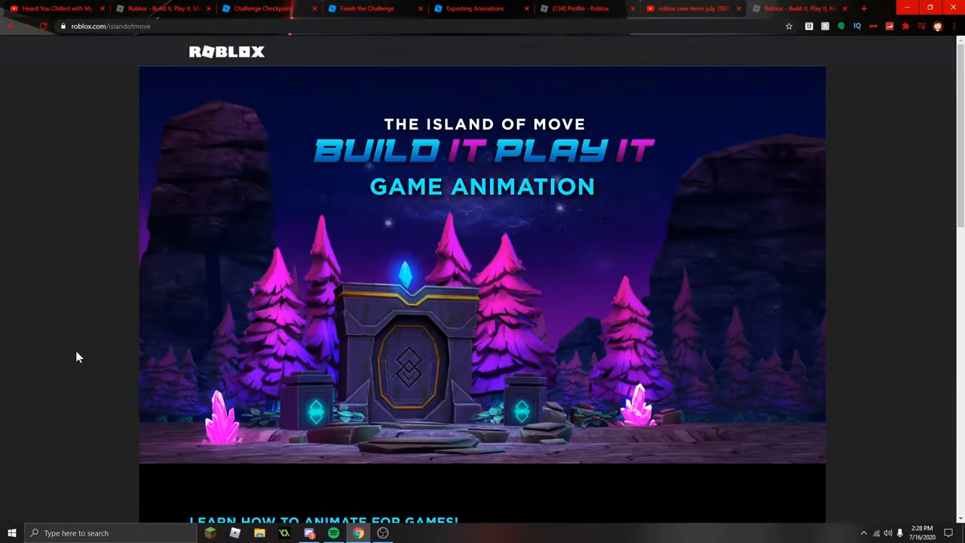
scroll(down, 3)
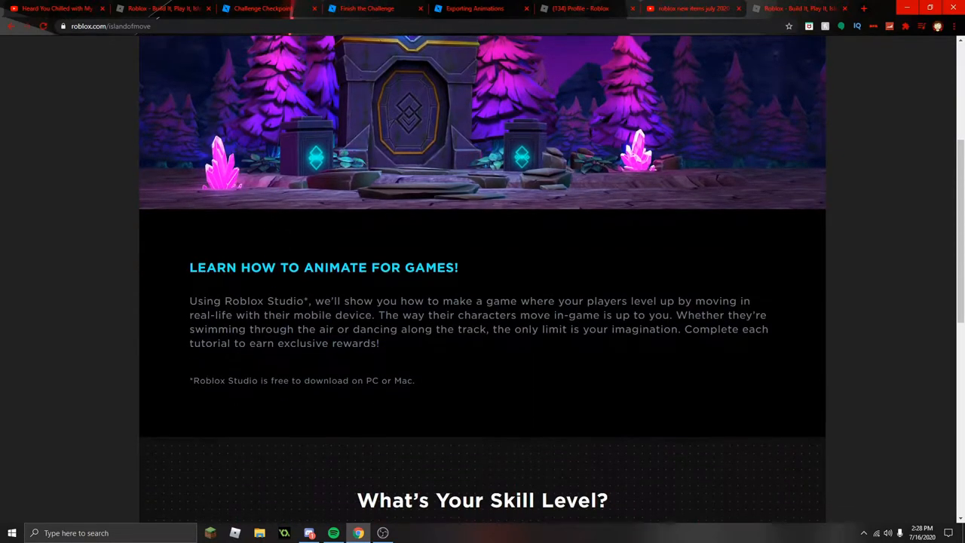
scroll(down, 3)
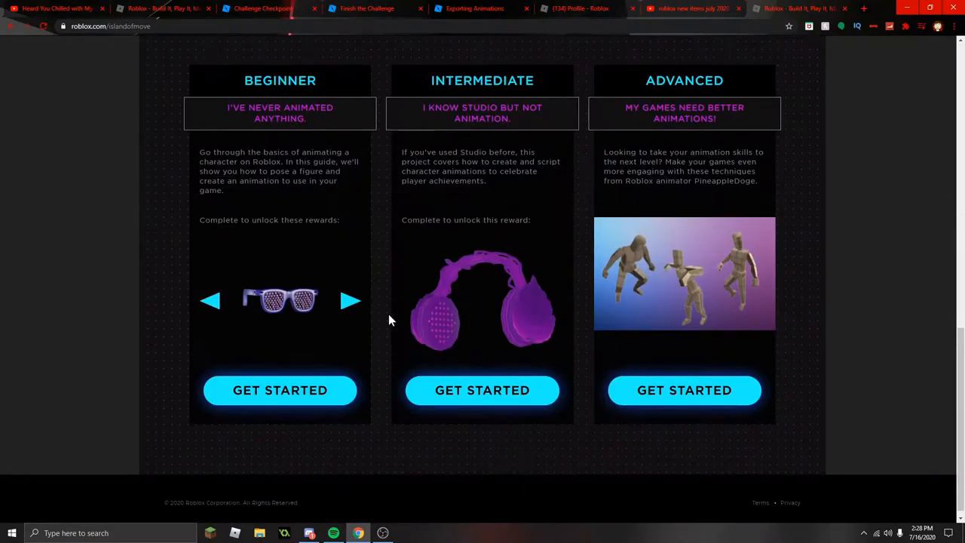
mouse_move(311, 307)
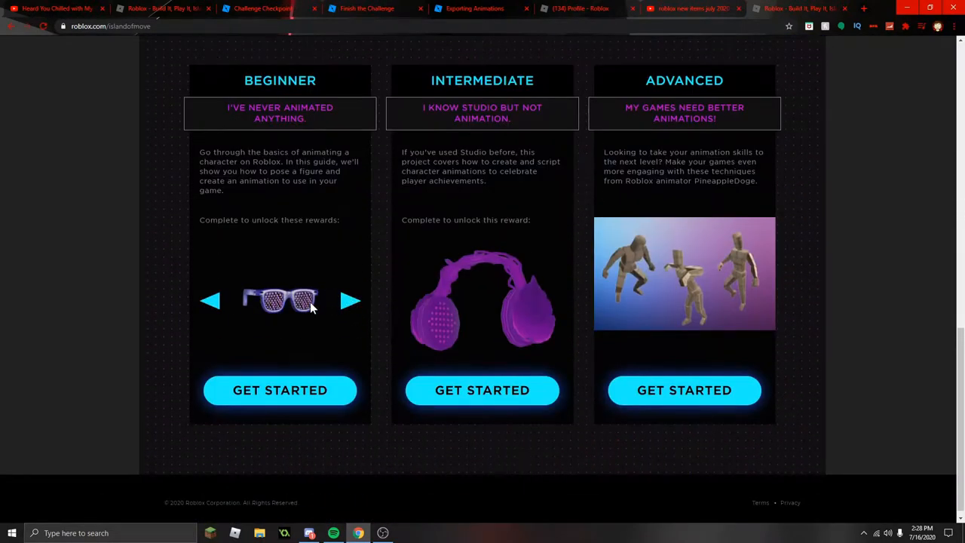
click(350, 301)
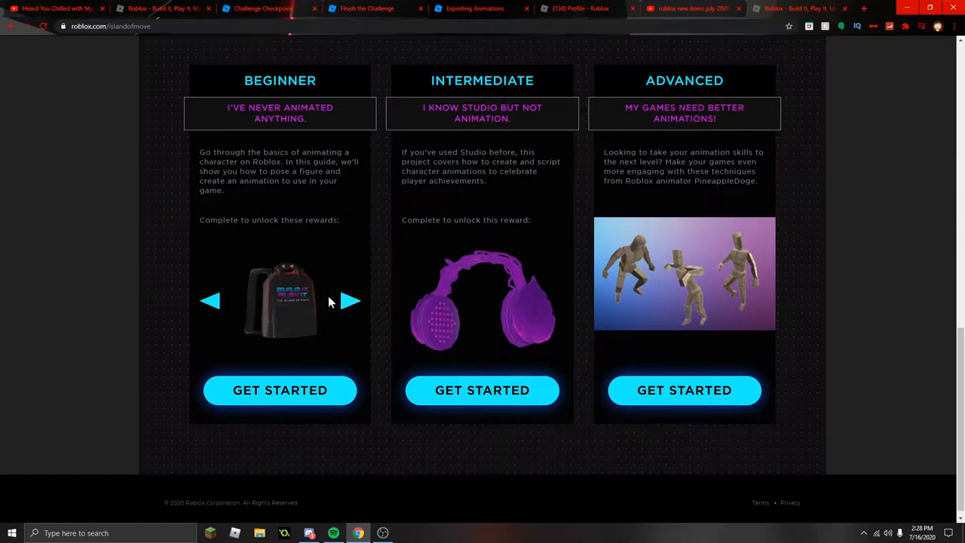
click(350, 301)
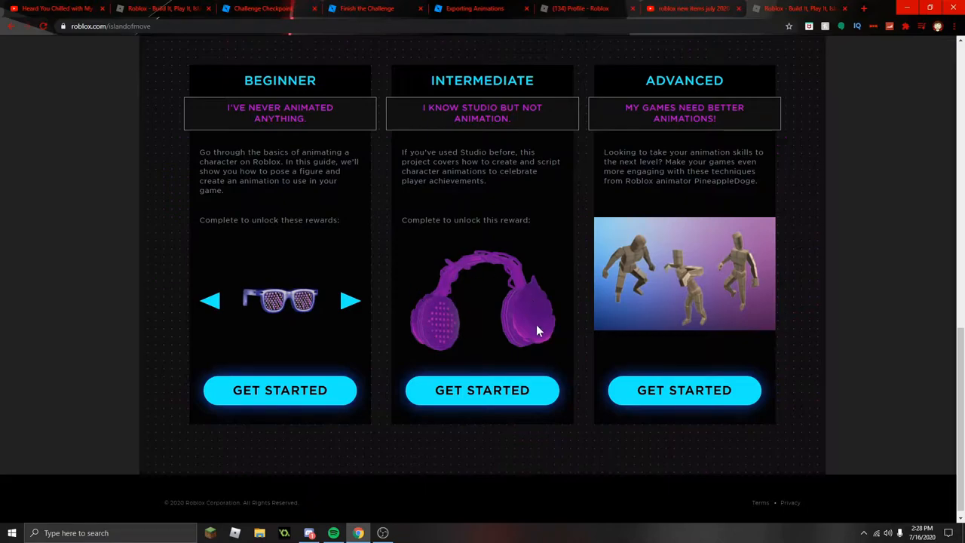
mouse_move(565, 359)
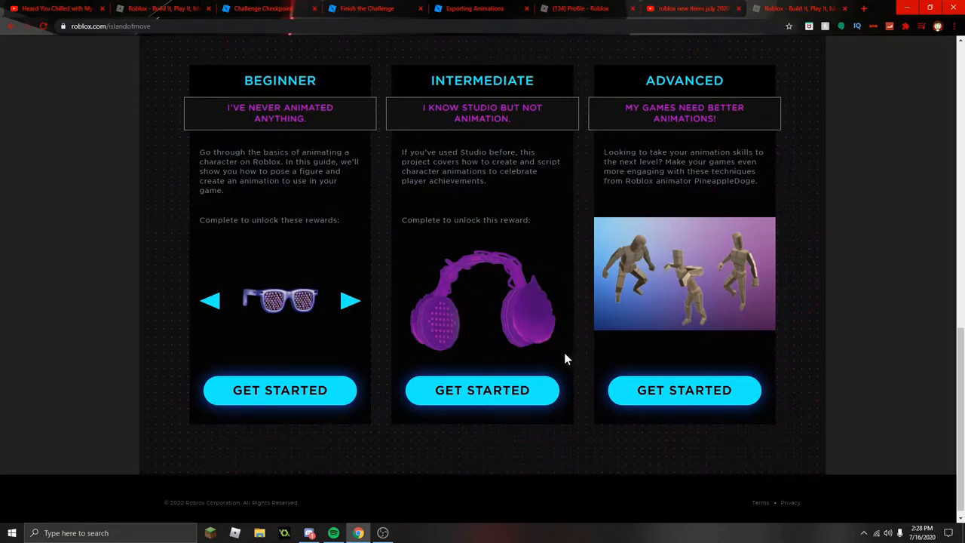
mouse_move(515, 296)
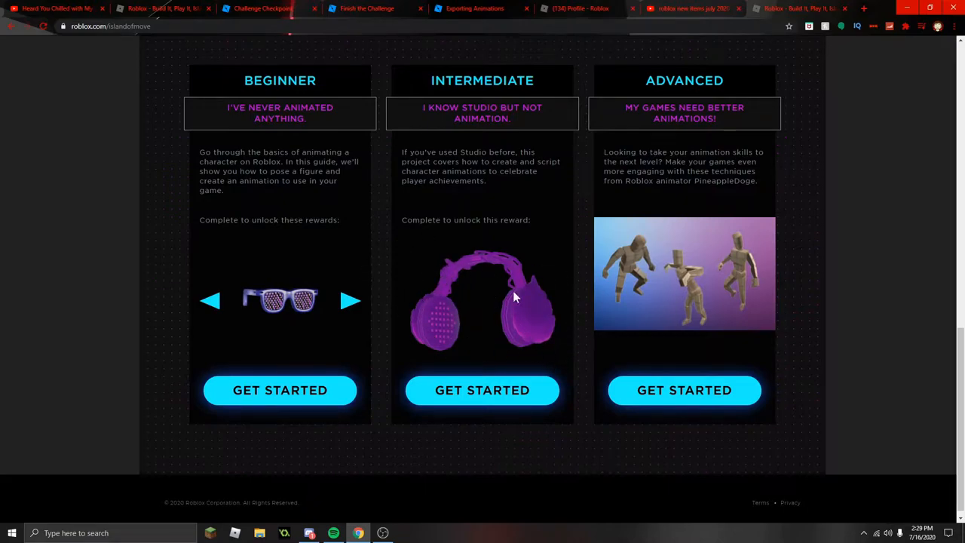
mouse_move(714, 192)
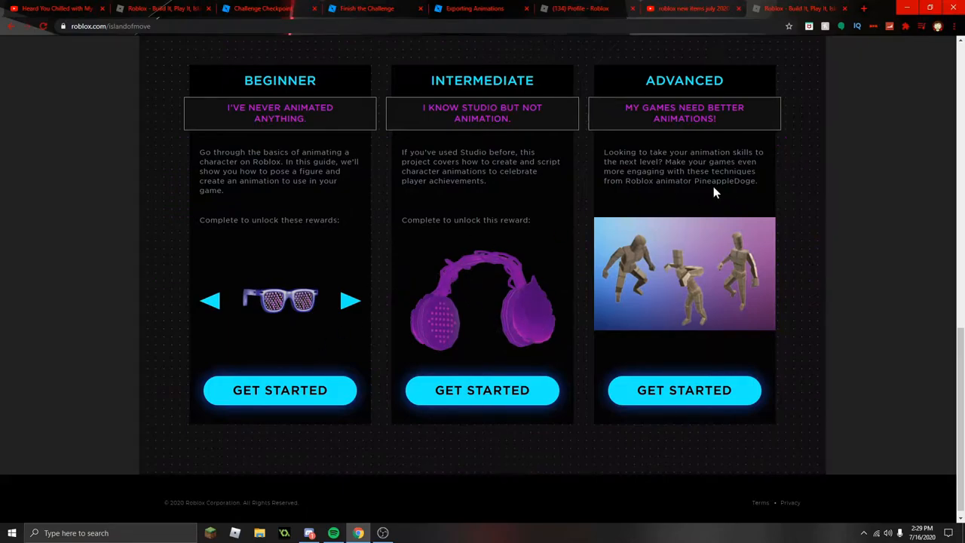
mouse_move(676, 190)
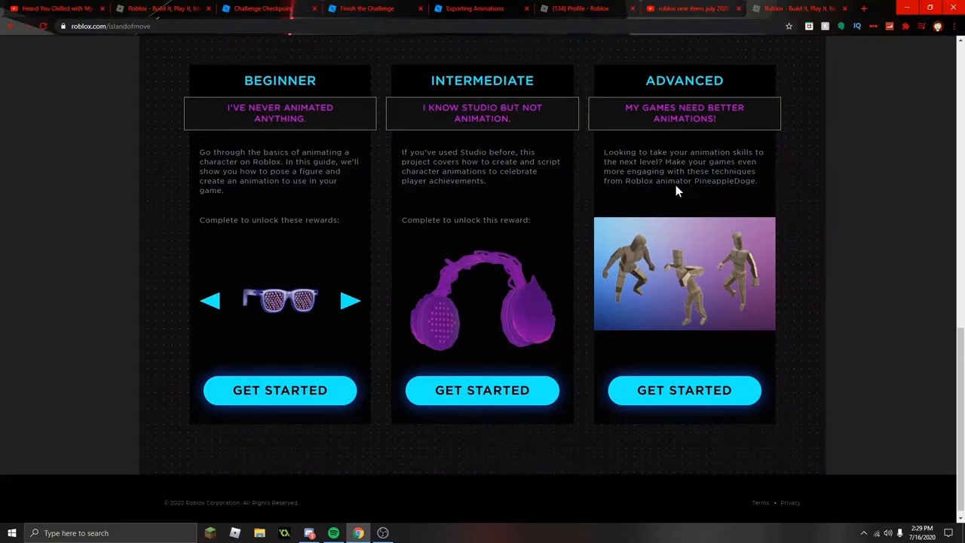
mouse_move(274, 260)
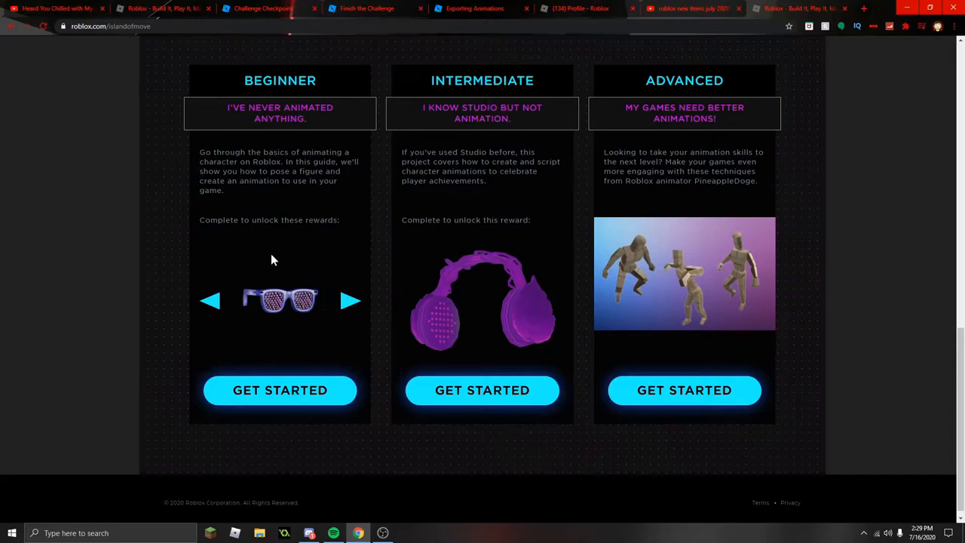
Step: Open the beginner Challenge Checkpoint tutorial on the Developer Hub and scroll its overview
click(280, 389)
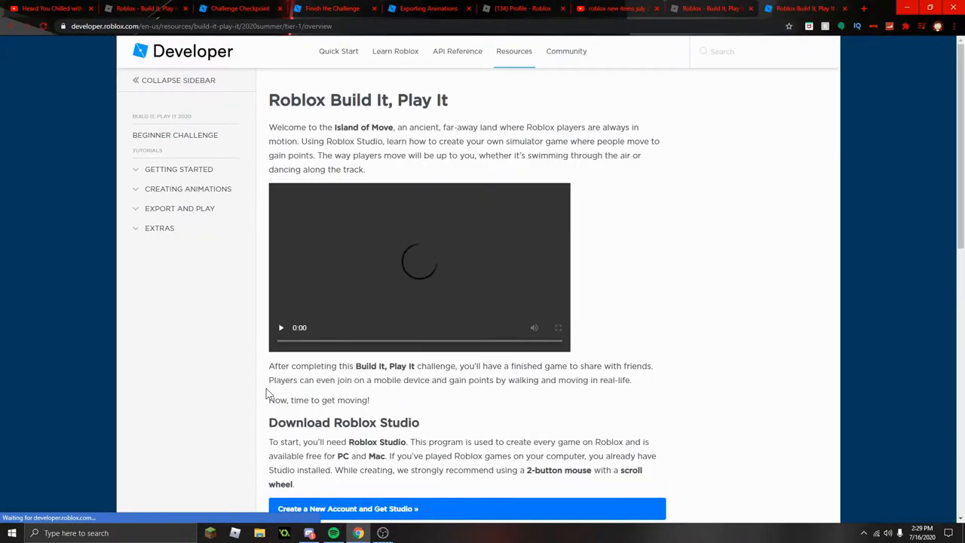
scroll(down, 3)
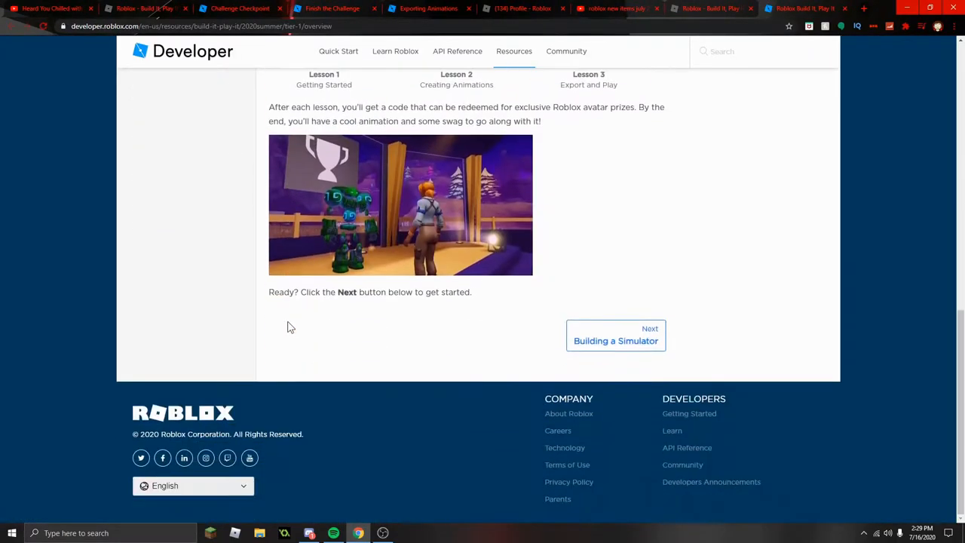
mouse_move(616, 335)
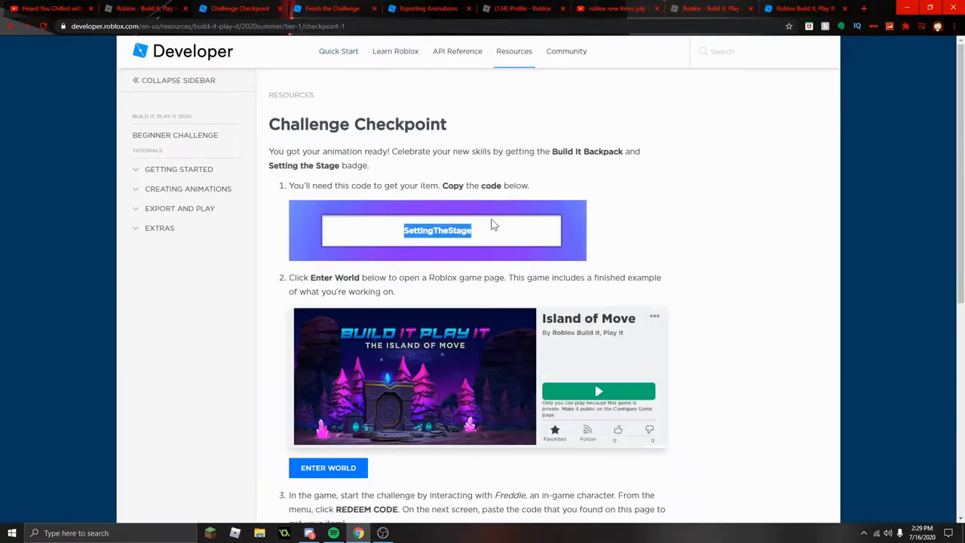
mouse_move(547, 5)
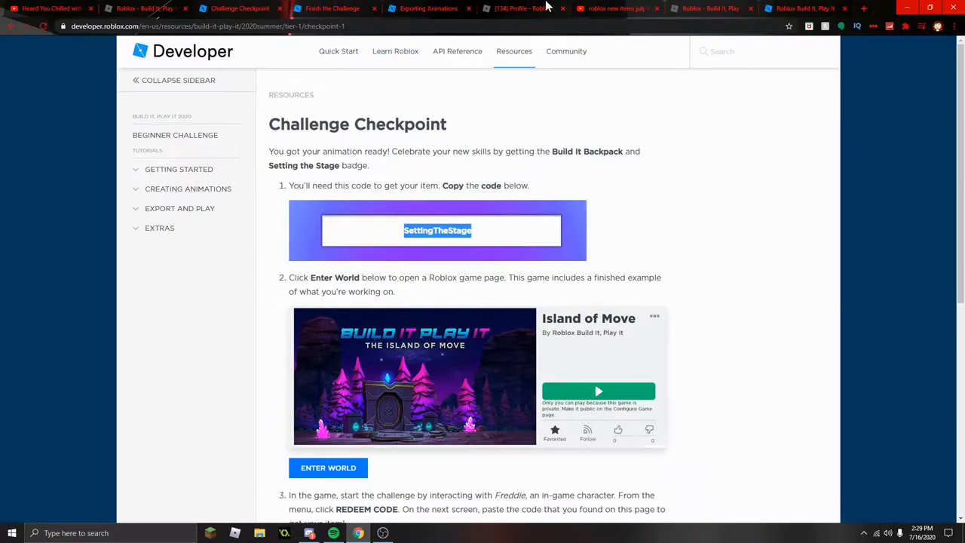
Step: Check the VictoryLap code, then launch Island of Move from its game page
click(328, 468)
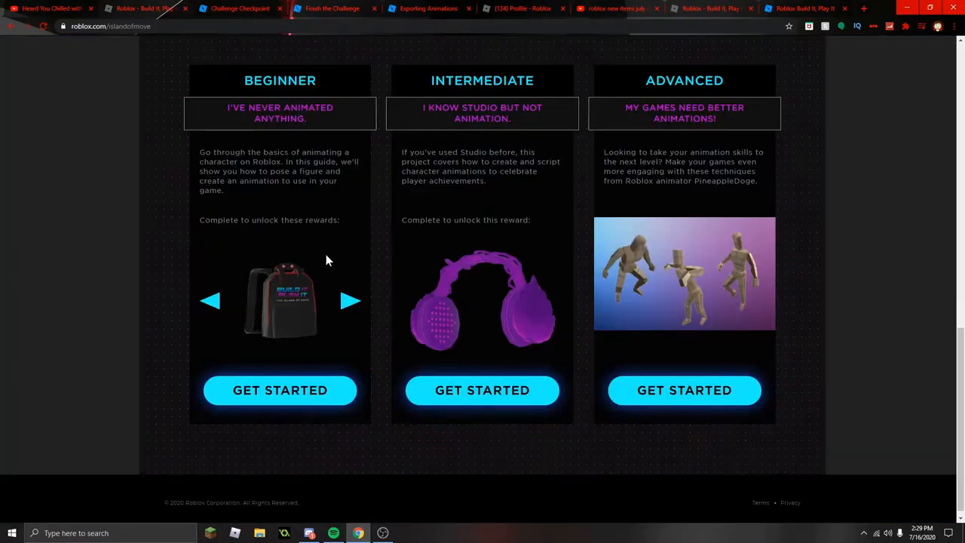
click(332, 8)
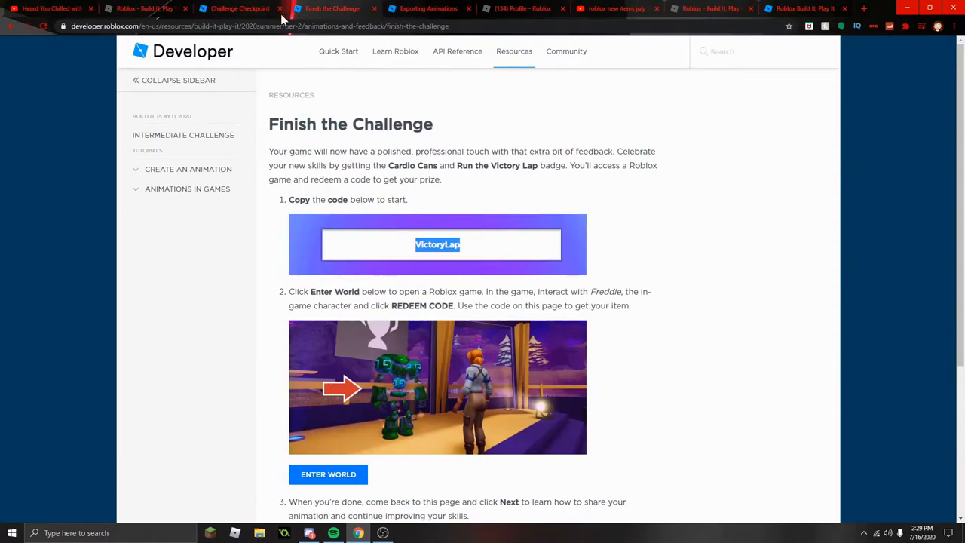
click(239, 8)
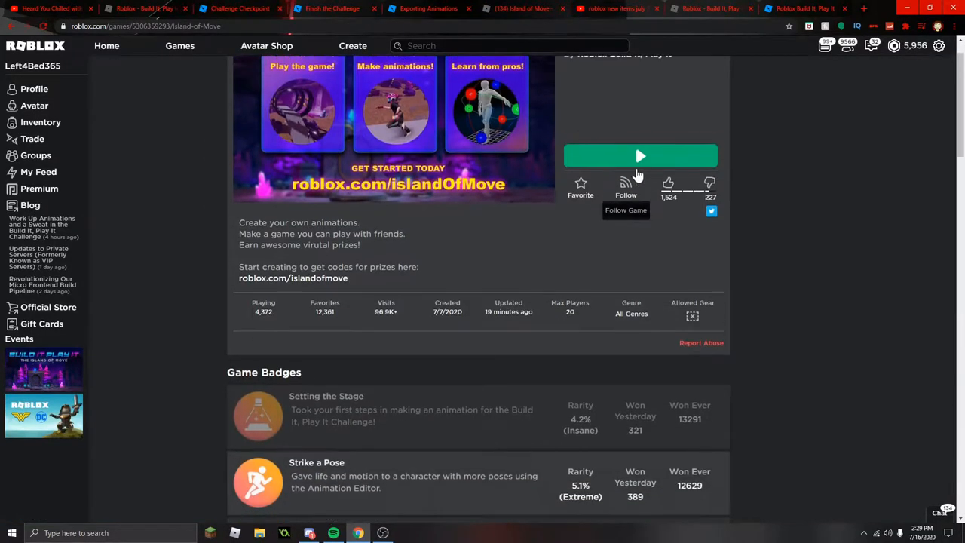
click(640, 156)
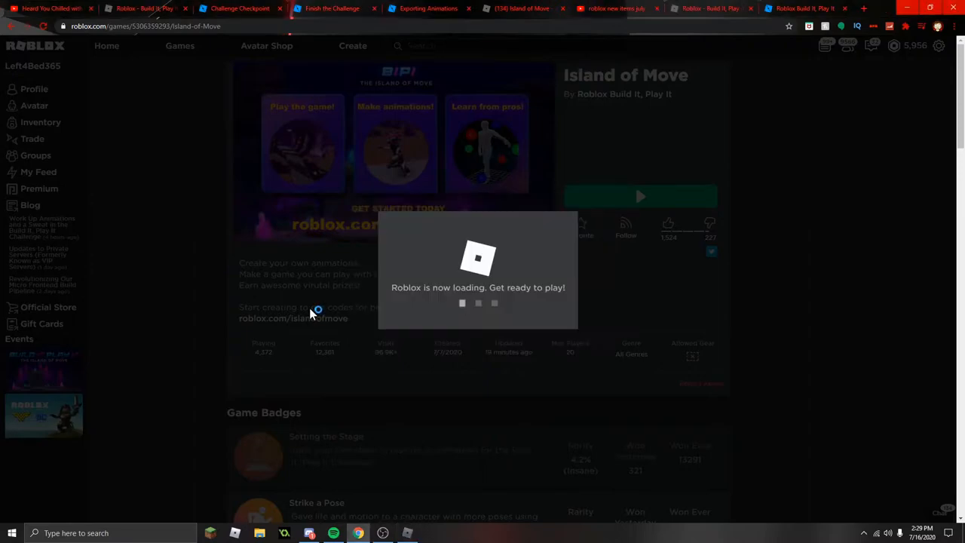
Step: Enter and submit the SettingTheStage code in-game, then close the redeem codes panel
click(640, 196)
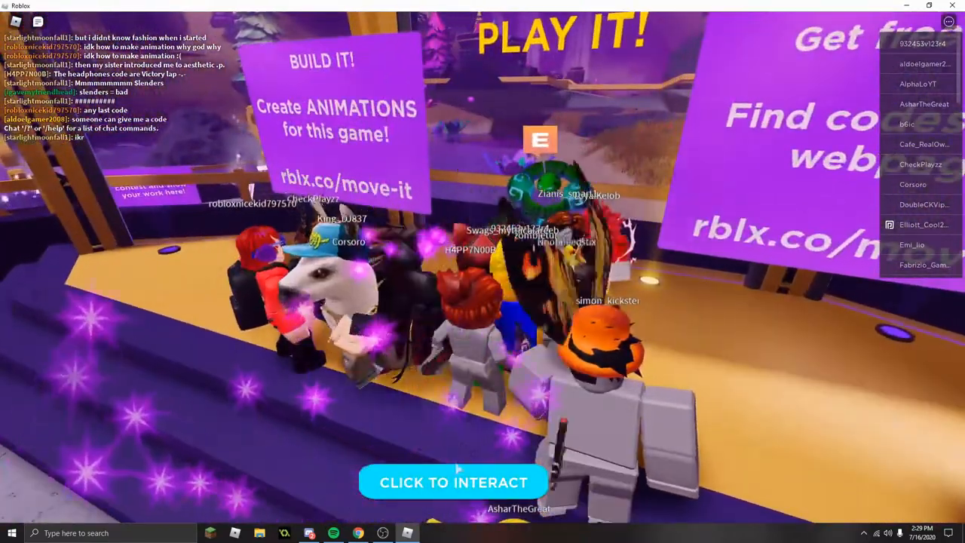
click(453, 482)
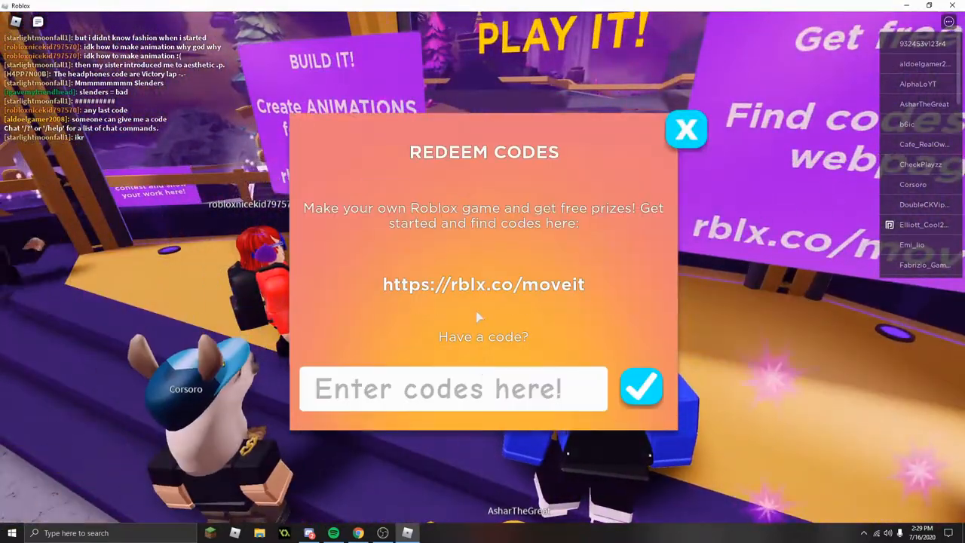
click(642, 388)
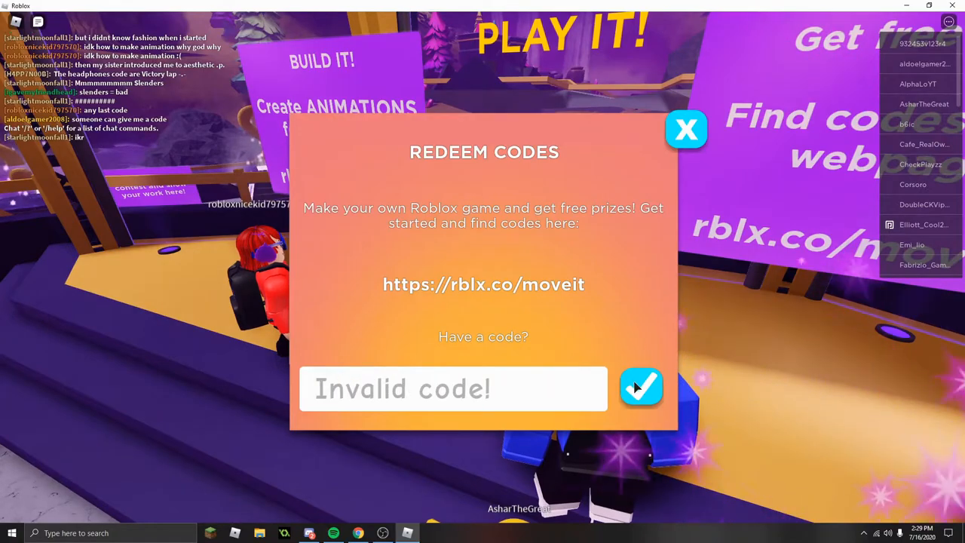
text(SettingTheStage)
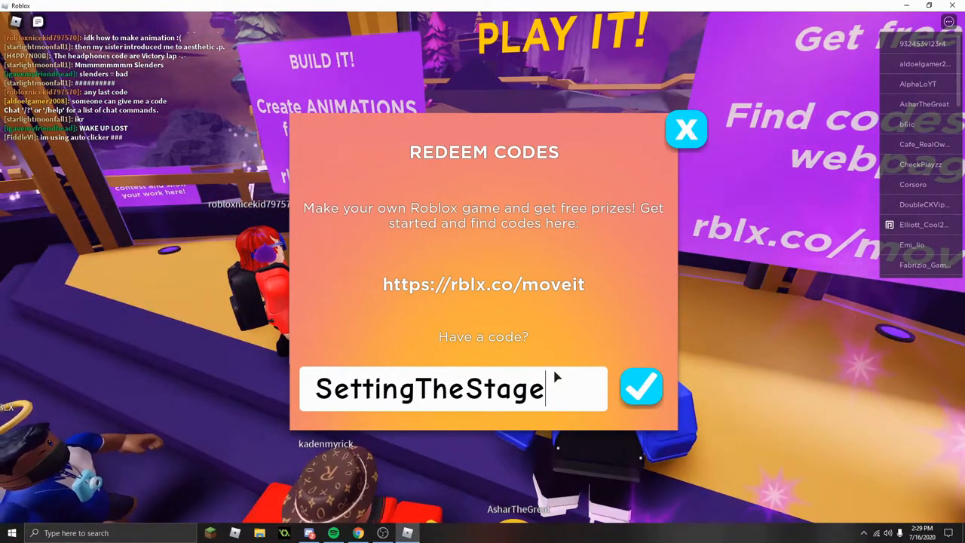
click(641, 388)
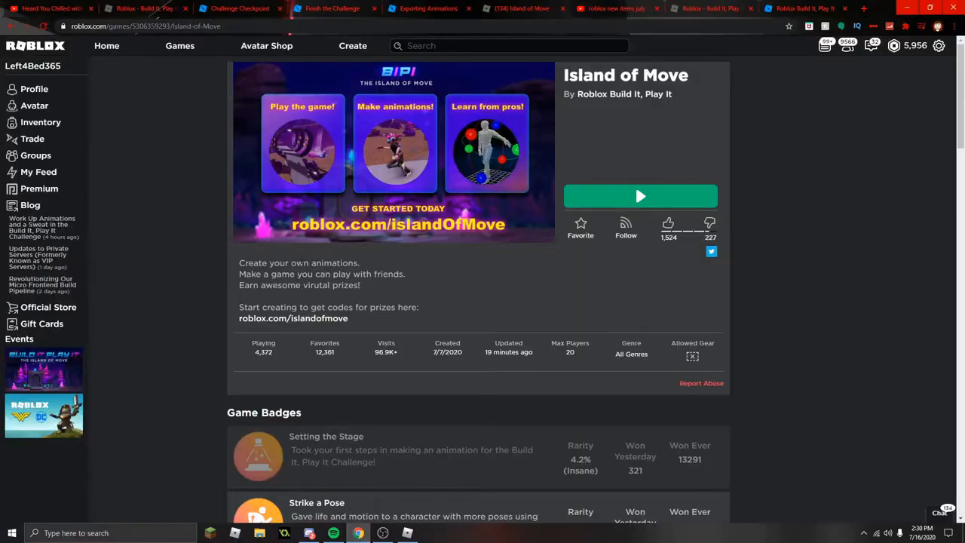
click(332, 8)
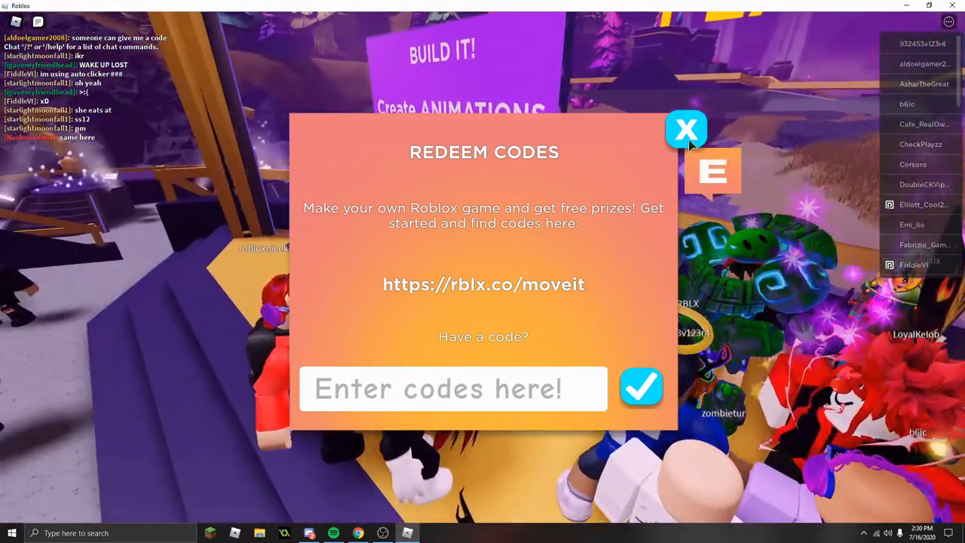
click(686, 128)
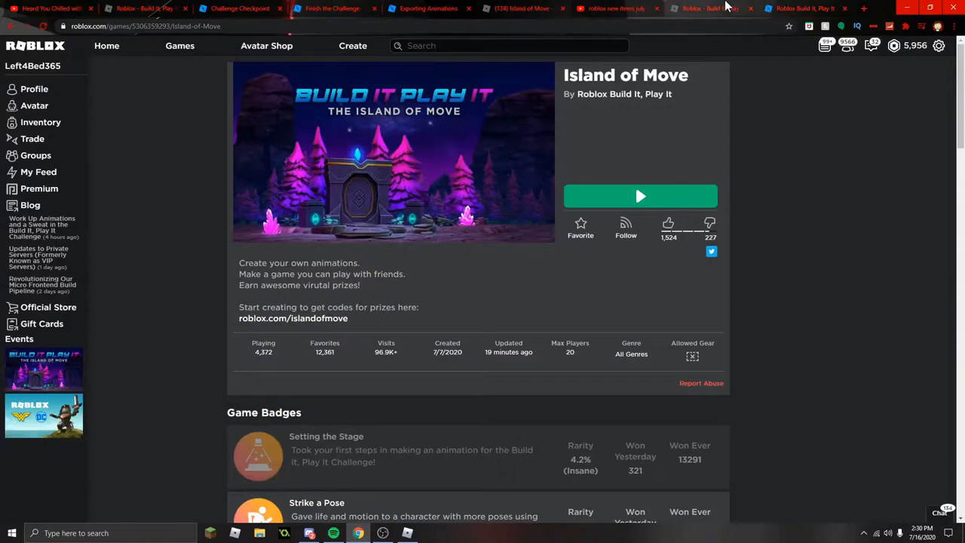
Step: View the next Beginner reward item on the challenge page, then return to the game page
click(293, 318)
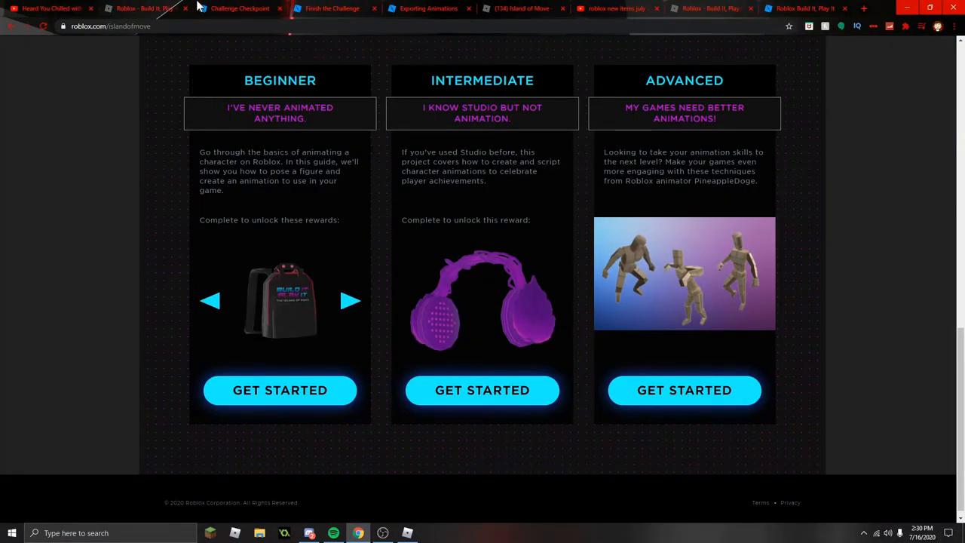
click(350, 301)
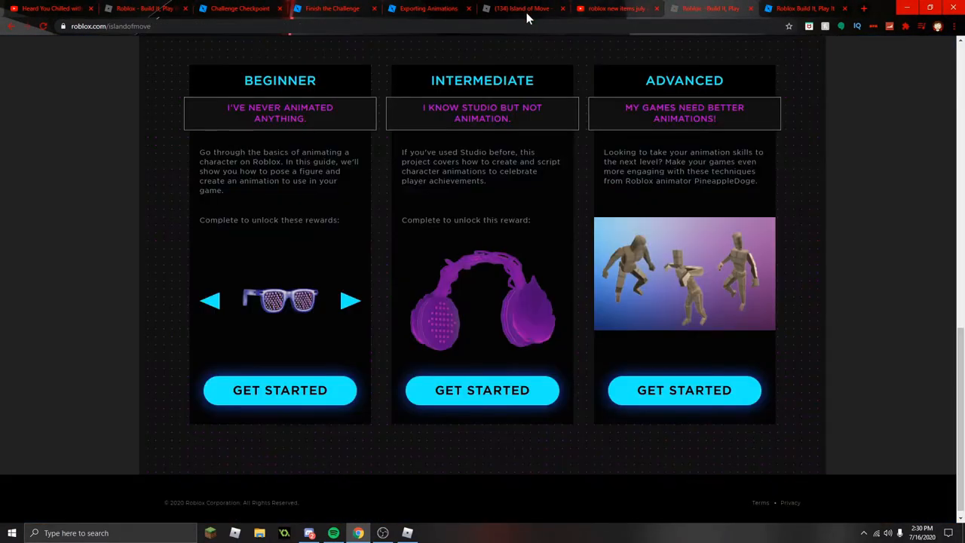
click(143, 8)
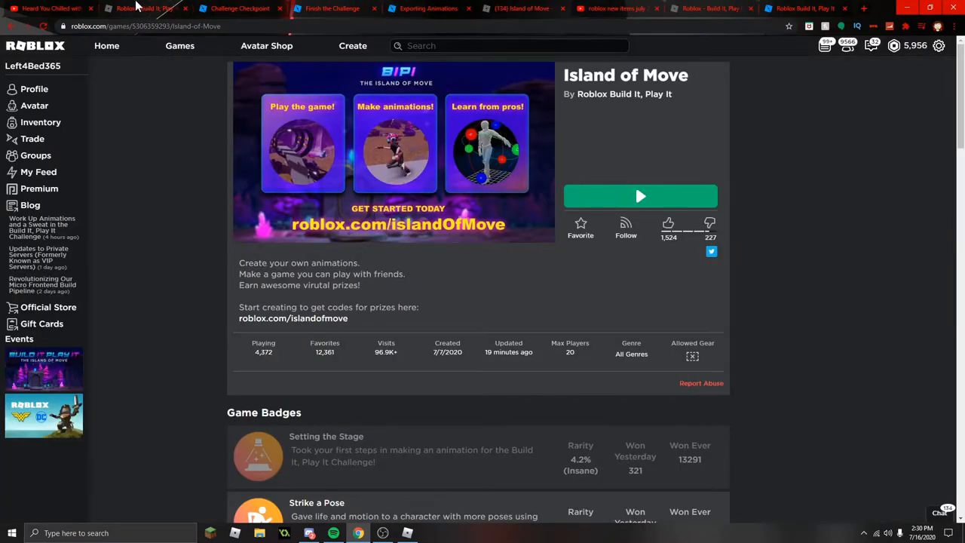
click(616, 9)
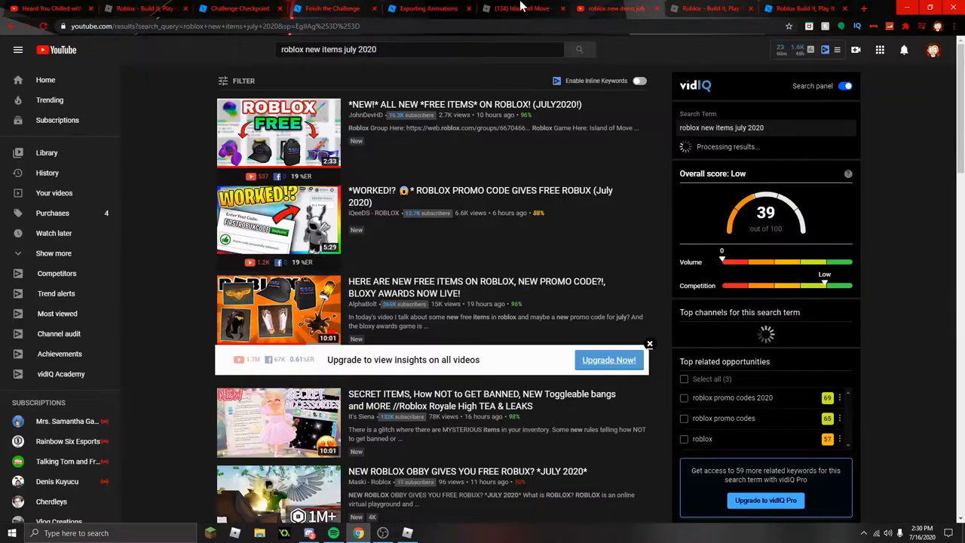
click(521, 8)
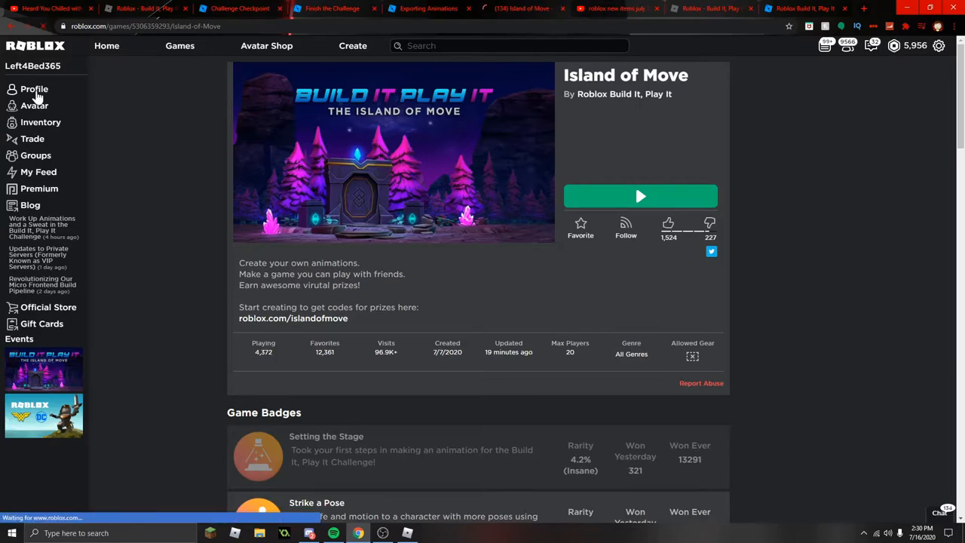
Step: Scroll the Roblox profile down to Collections showing Cardio Cans and Hustle Hat
click(34, 89)
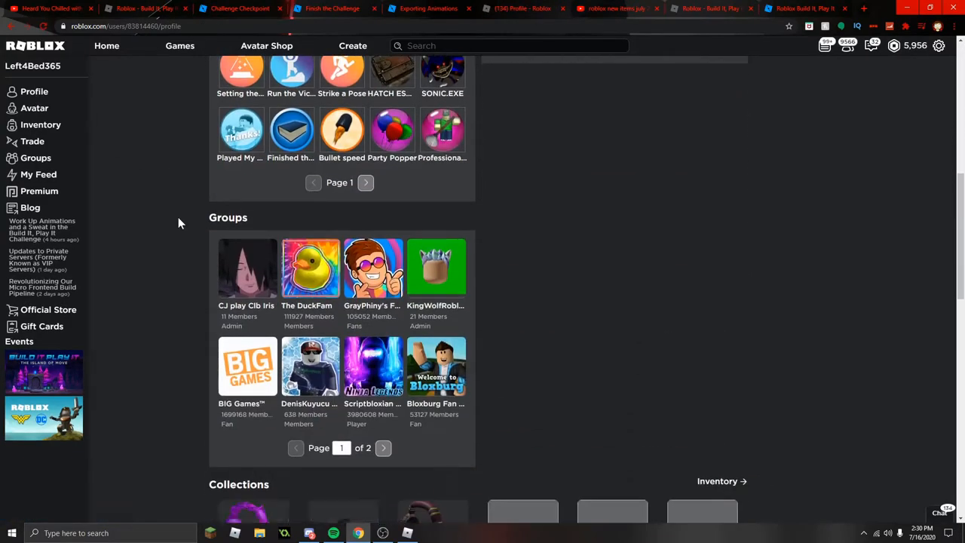
scroll(down, 3)
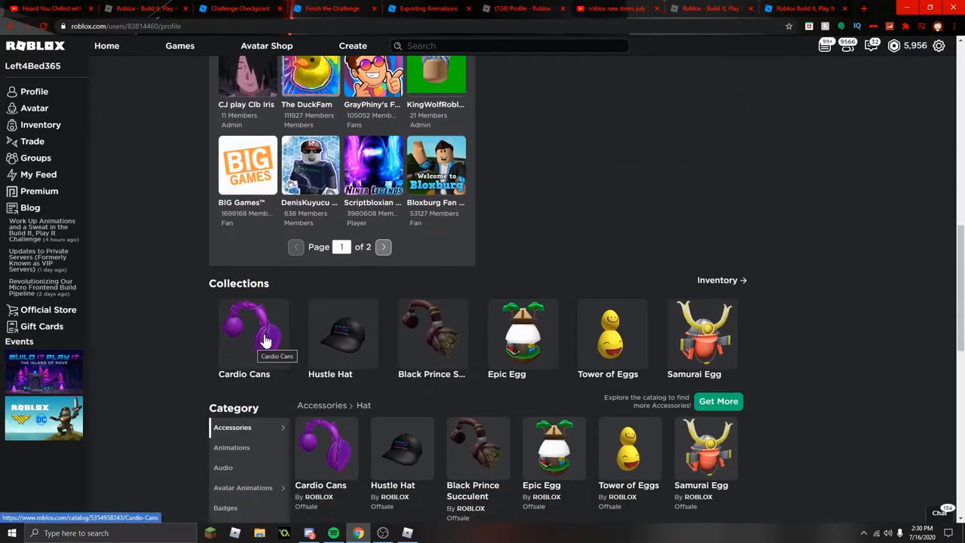
mouse_move(260, 347)
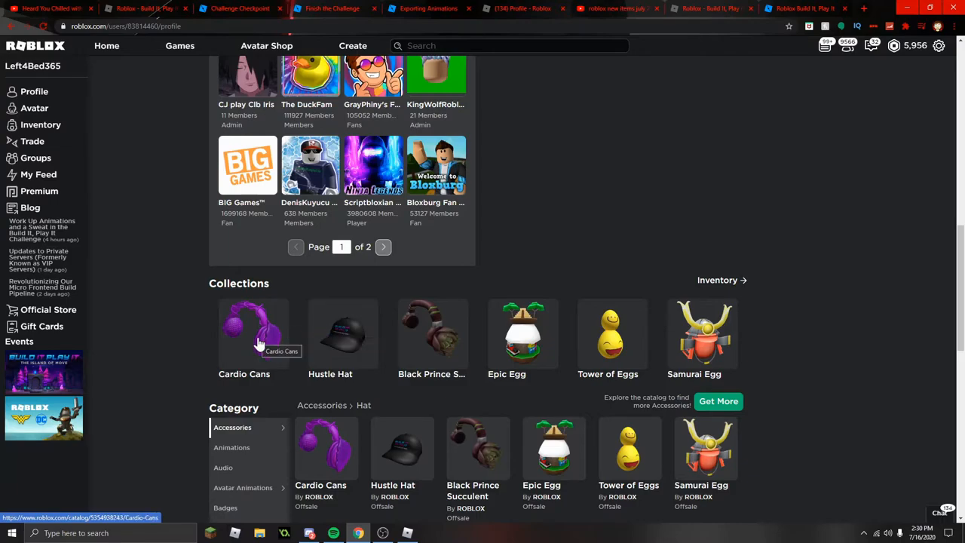
scroll(down, 3)
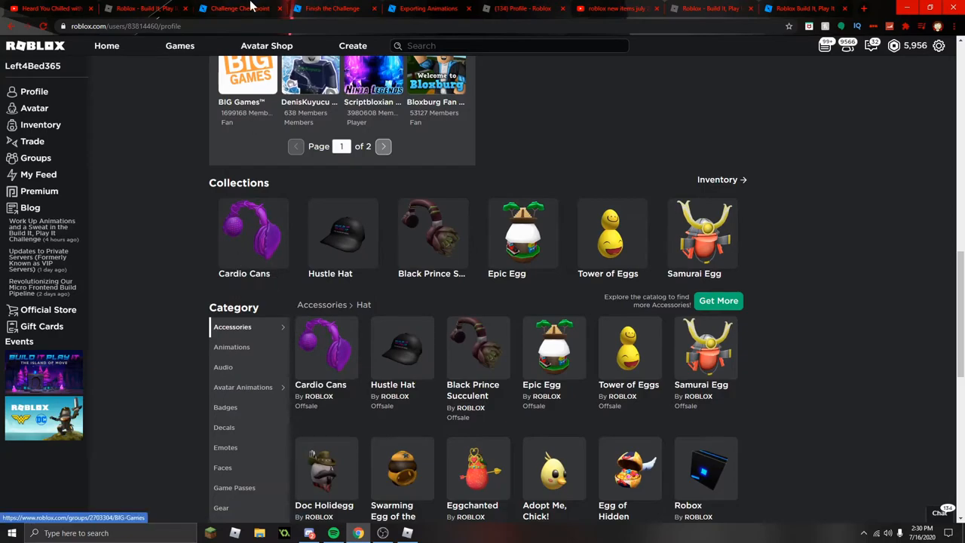
Step: Advance the Developer Hub tutorial from Play the Animation to the Challenge Checkpoint page
click(238, 8)
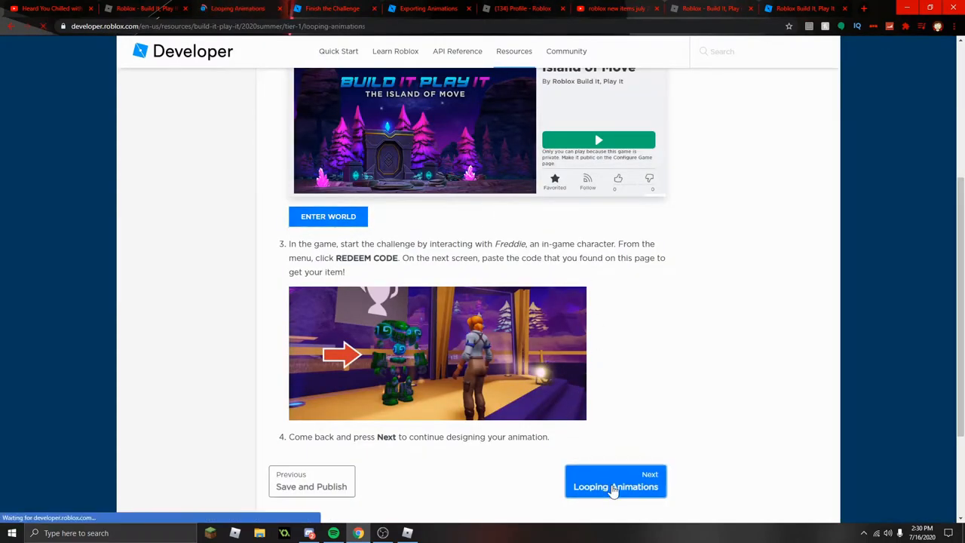
click(615, 487)
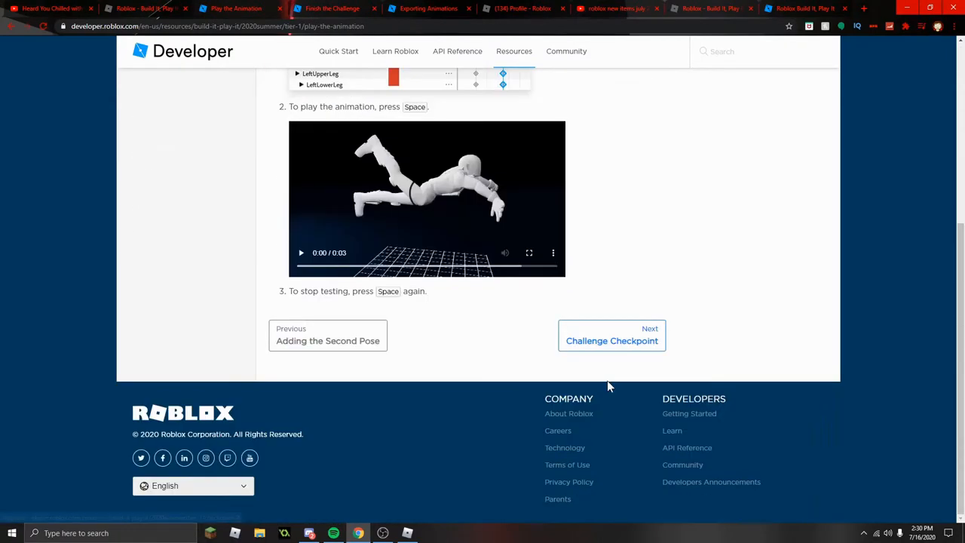
click(611, 334)
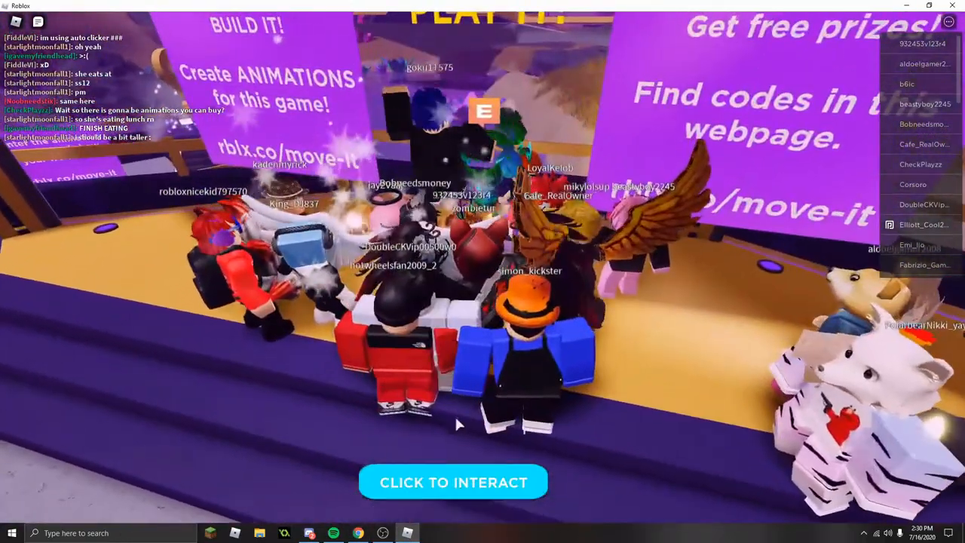
Step: Submit a reward code in the in-game redeem panel and close it
click(453, 482)
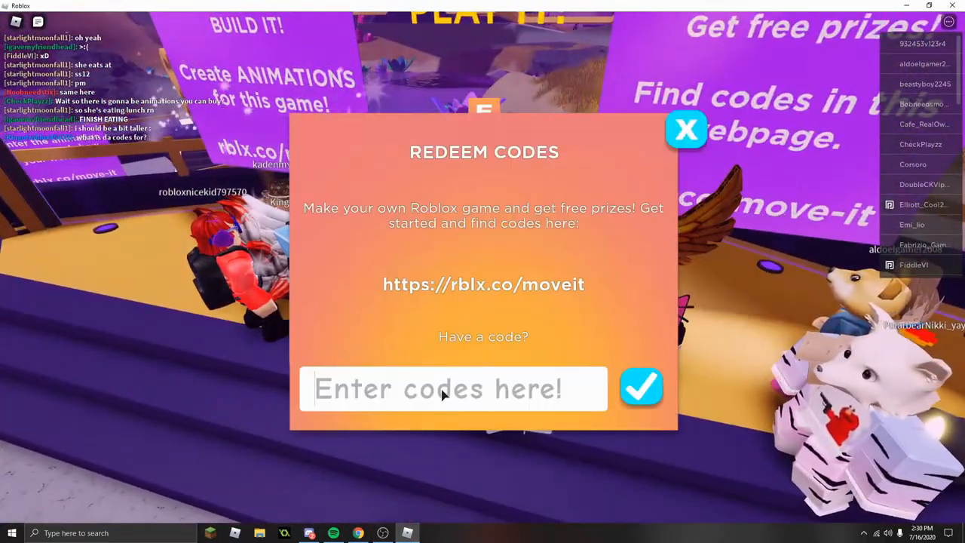
click(641, 388)
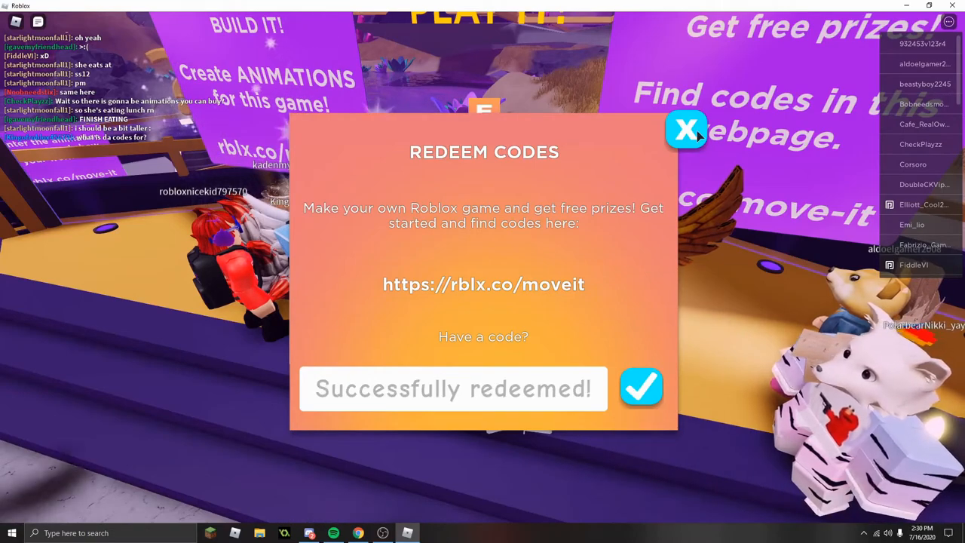
click(685, 129)
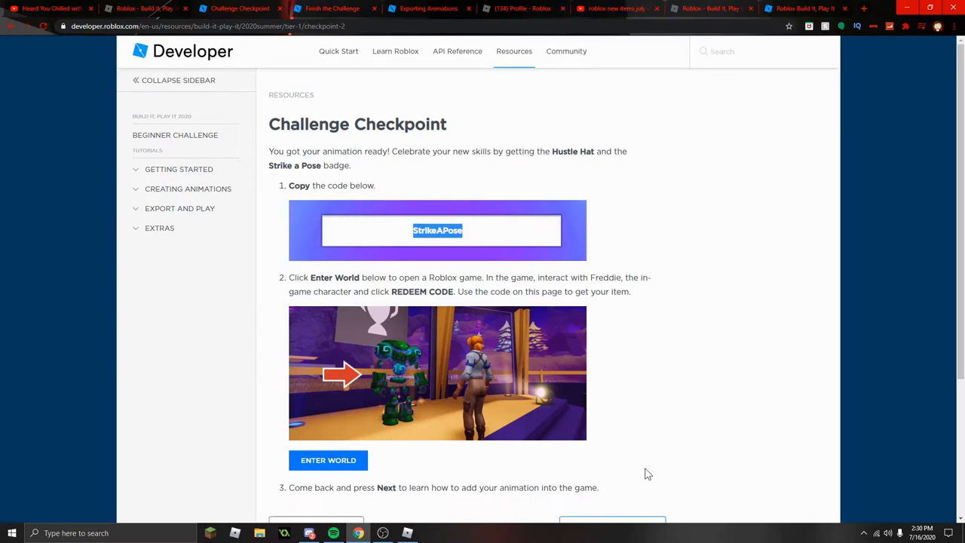
mouse_move(383, 533)
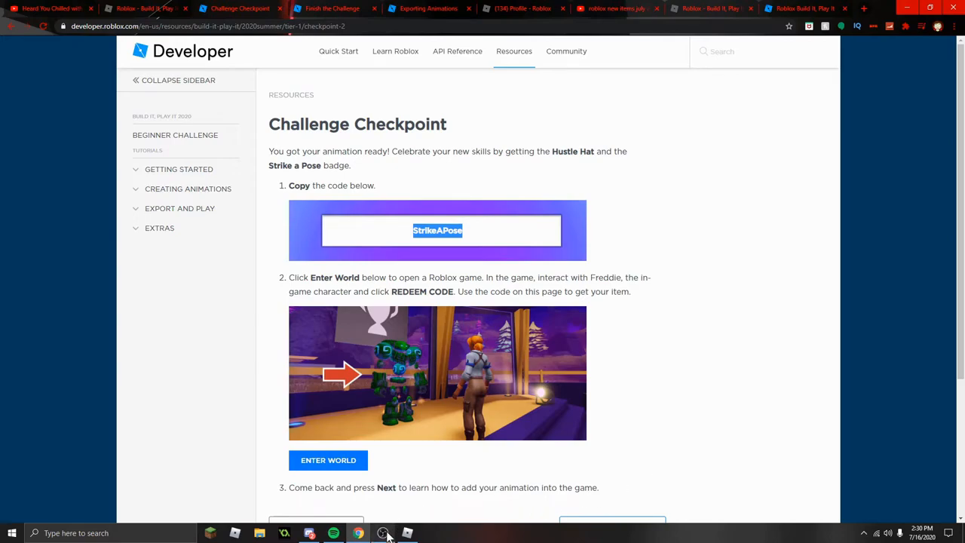